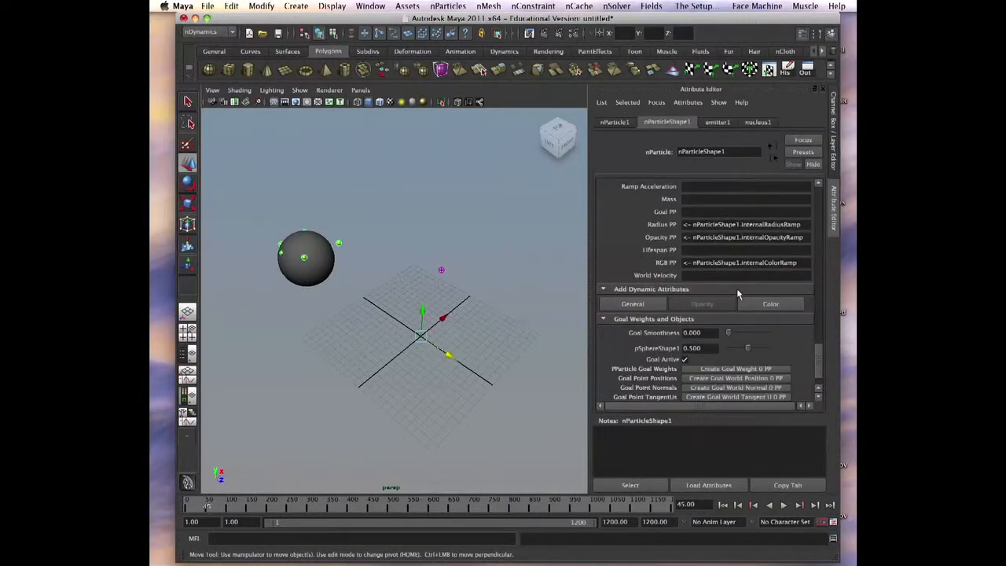
# - Scroll the nParticleShape1 Attribute Editor down to the collapsed Goal Weights and Objects section
pyautogui.scroll(-3)
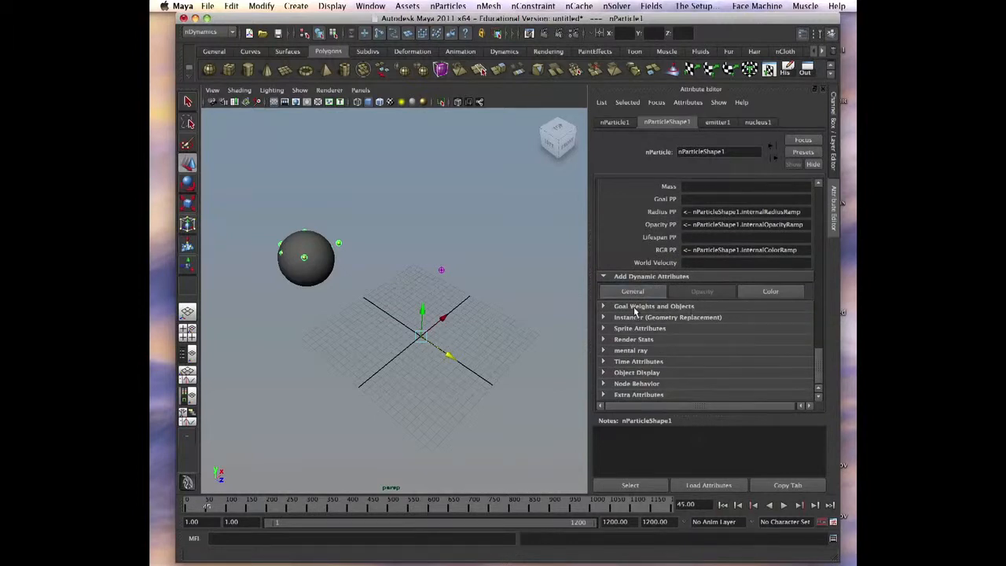
# - Set Goal Smoothness to 10 under Goal Weights and Objects and play the simulation
pyautogui.click(654, 305)
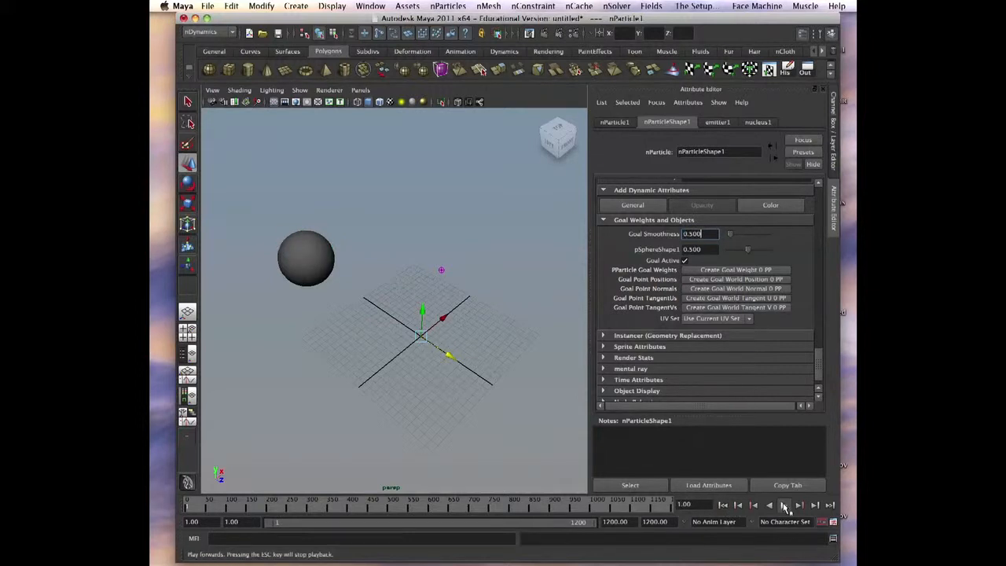
pyautogui.click(783, 505)
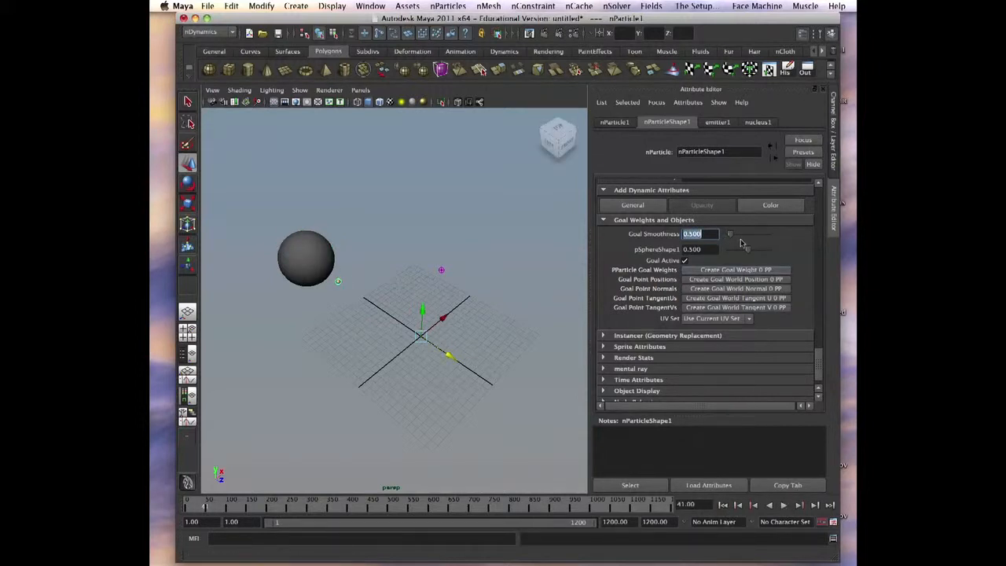
pyautogui.click(783, 506)
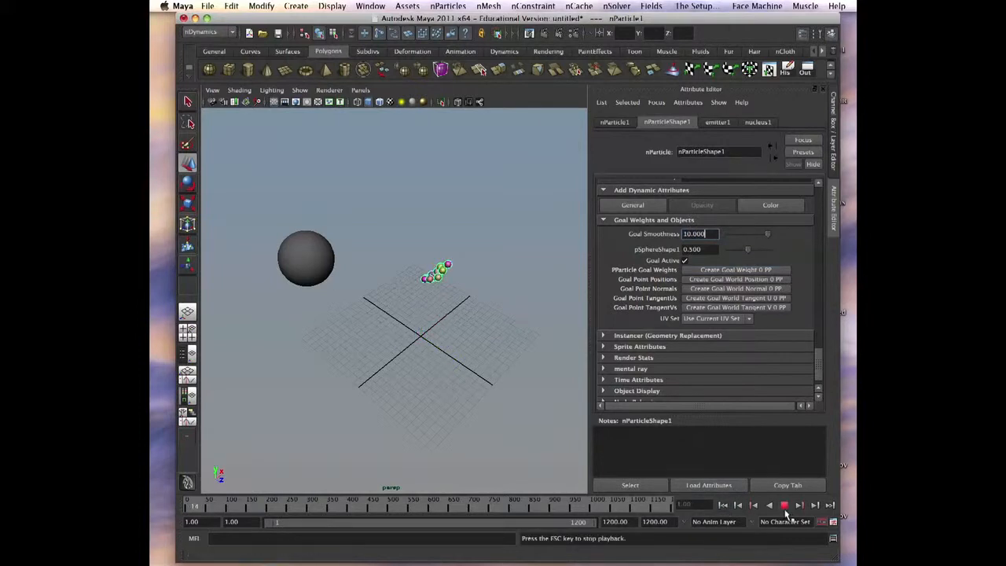